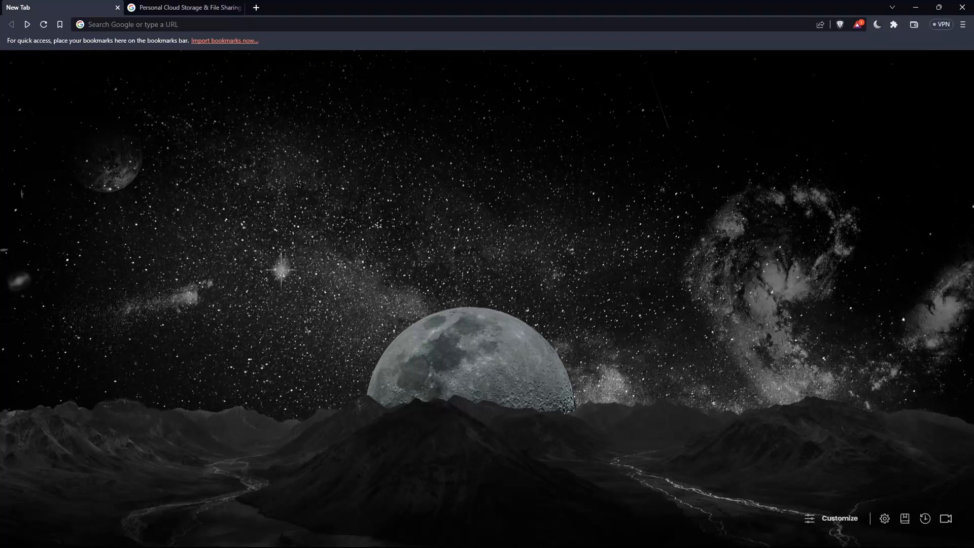
Step: Navigate the blank tab to google.com via the address bar
{"action": "left_click", "coordinate": [143, 24]}
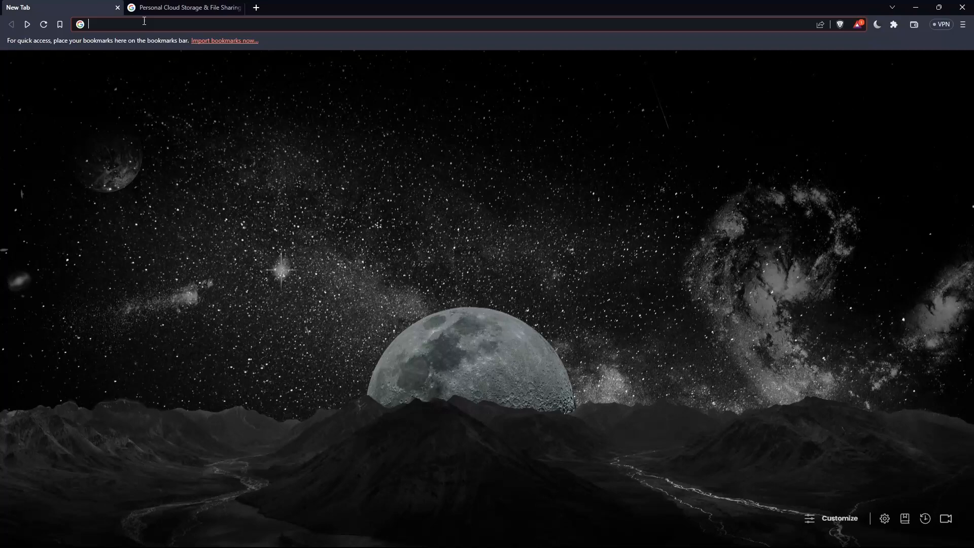
{"action": "type", "text": "google.com/drive/"}
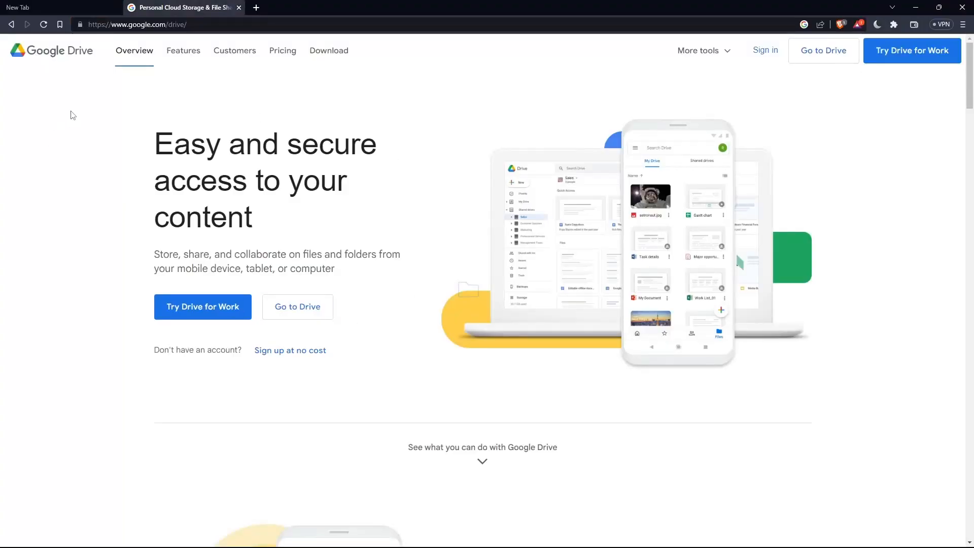
{"action": "mouse_move", "coordinate": [100, 157]}
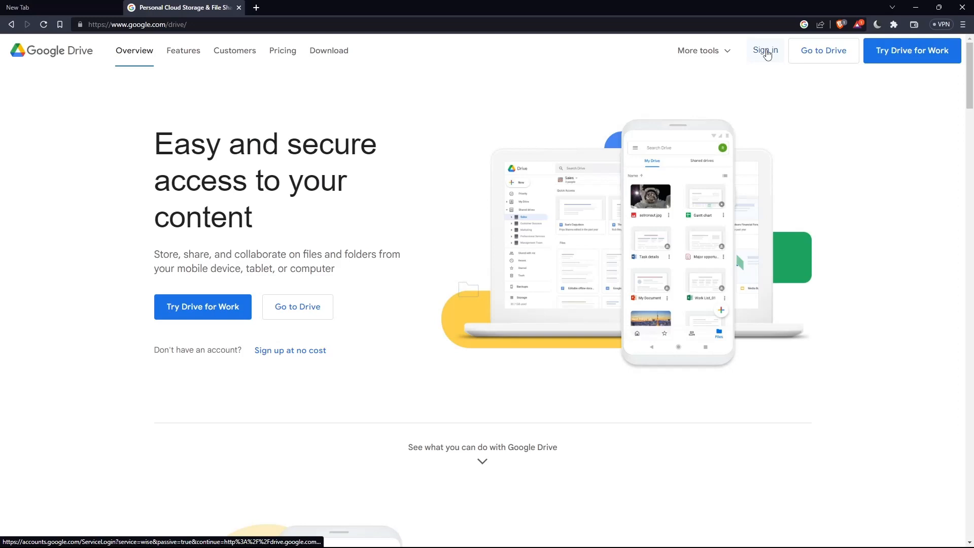
{"action": "left_click", "coordinate": [766, 51]}
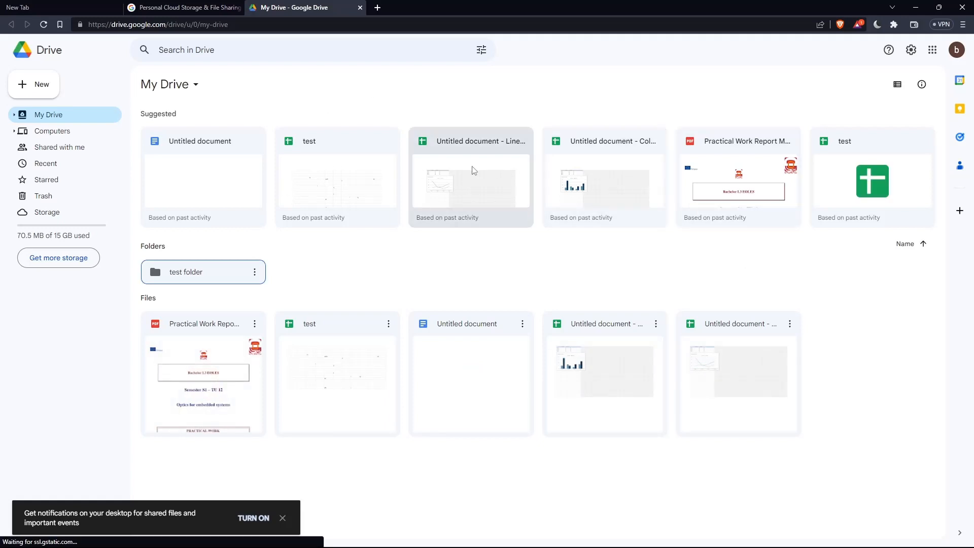
{"action": "left_click", "coordinate": [184, 7]}
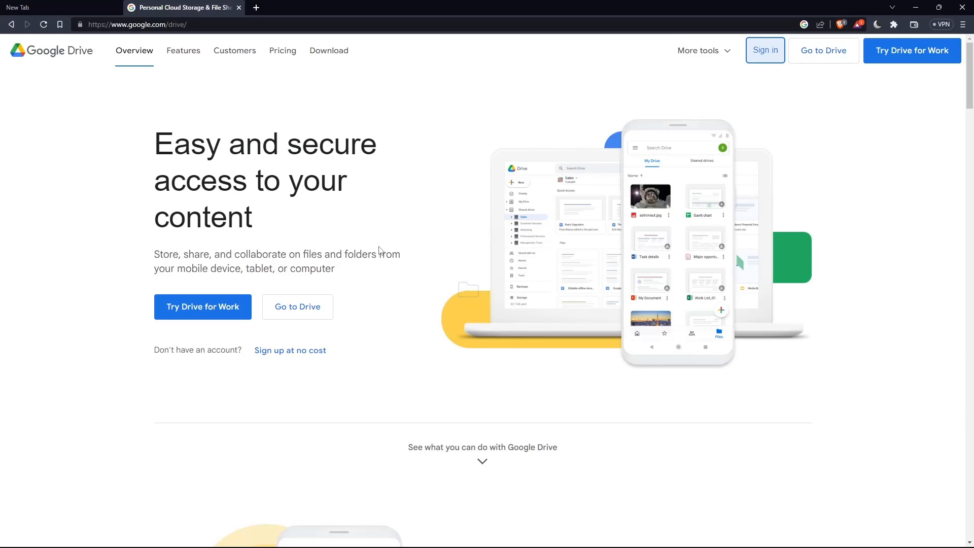
{"action": "mouse_move", "coordinate": [203, 307]}
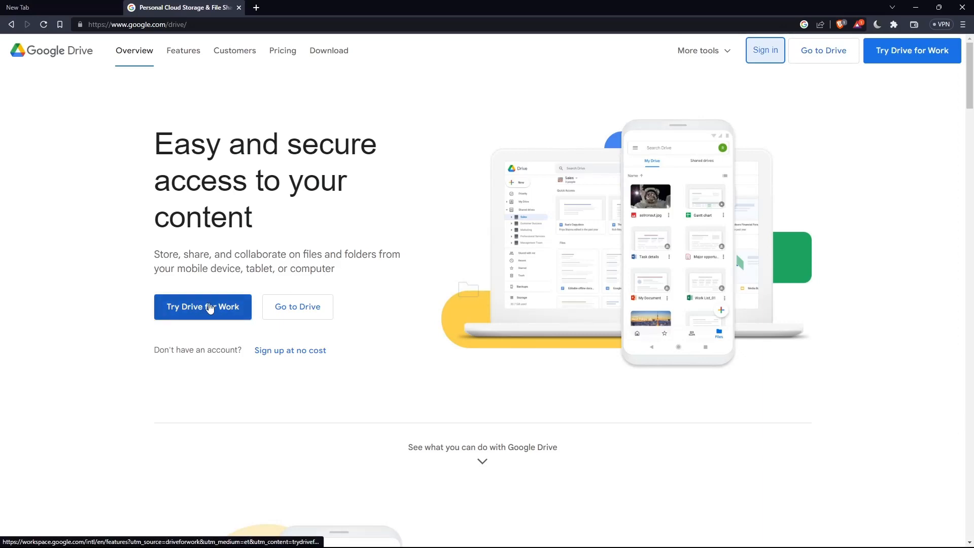
{"action": "mouse_move", "coordinate": [213, 365]}
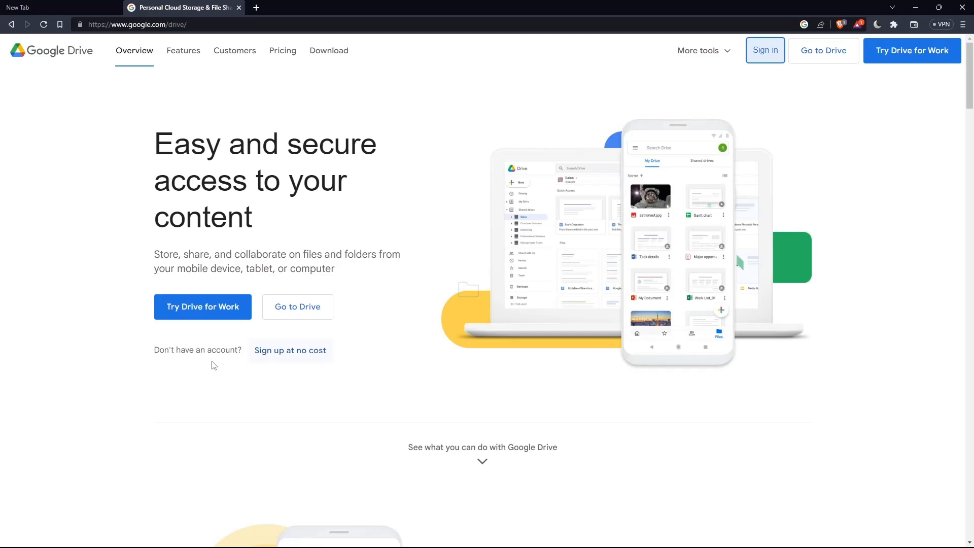
Step: Begin a no-cost Google account sign-up, choose the account type and pass the name step
{"action": "left_click", "coordinate": [289, 350]}
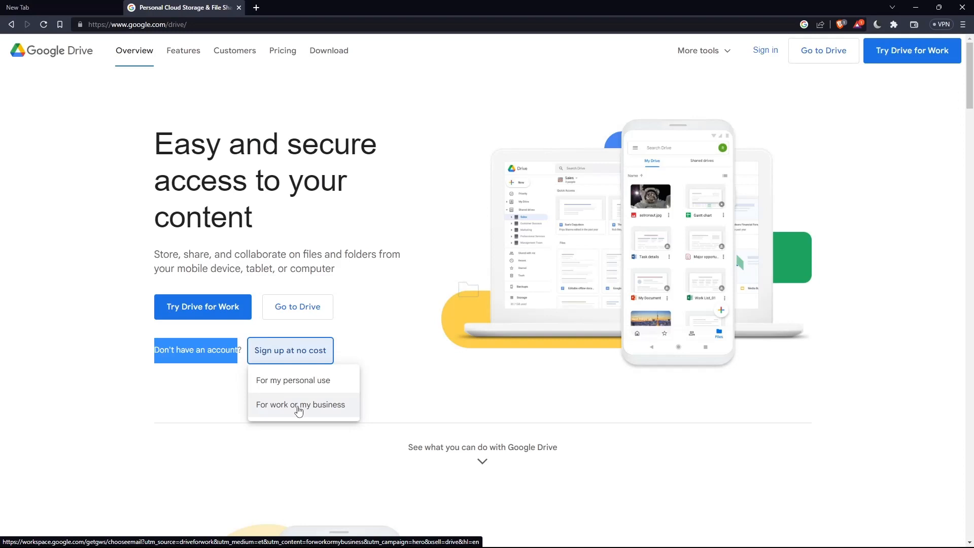
{"action": "left_click", "coordinate": [300, 405]}
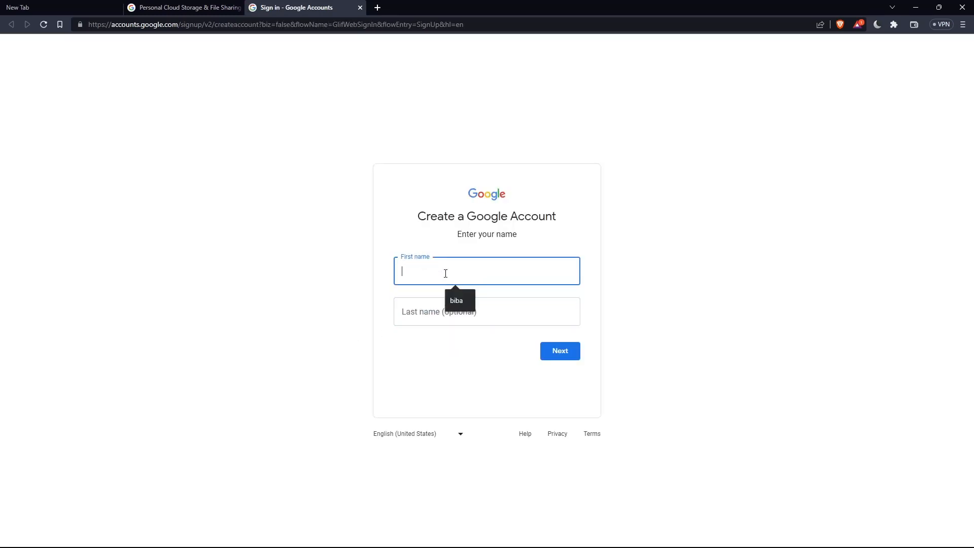
{"action": "left_click", "coordinate": [559, 350]}
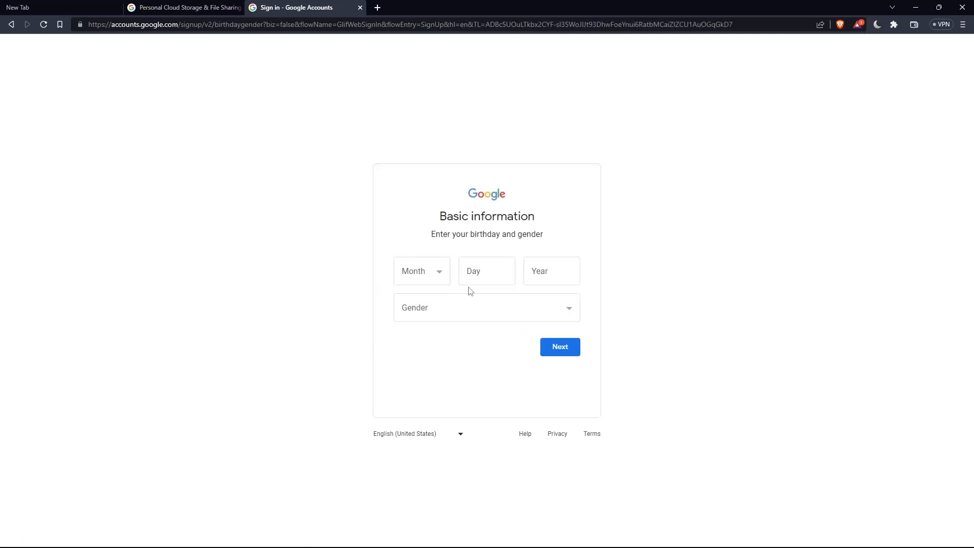
{"action": "mouse_move", "coordinate": [316, 142]}
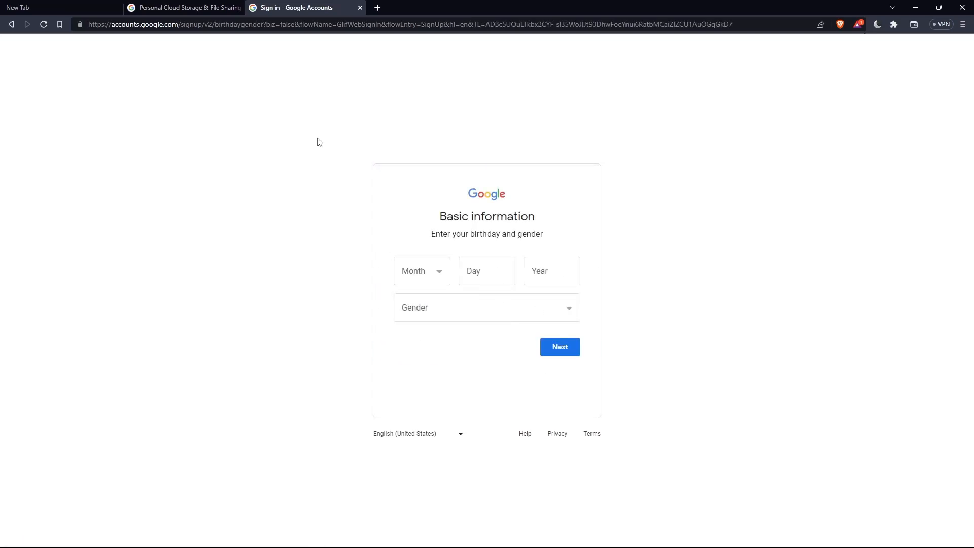
{"action": "mouse_move", "coordinate": [318, 172]}
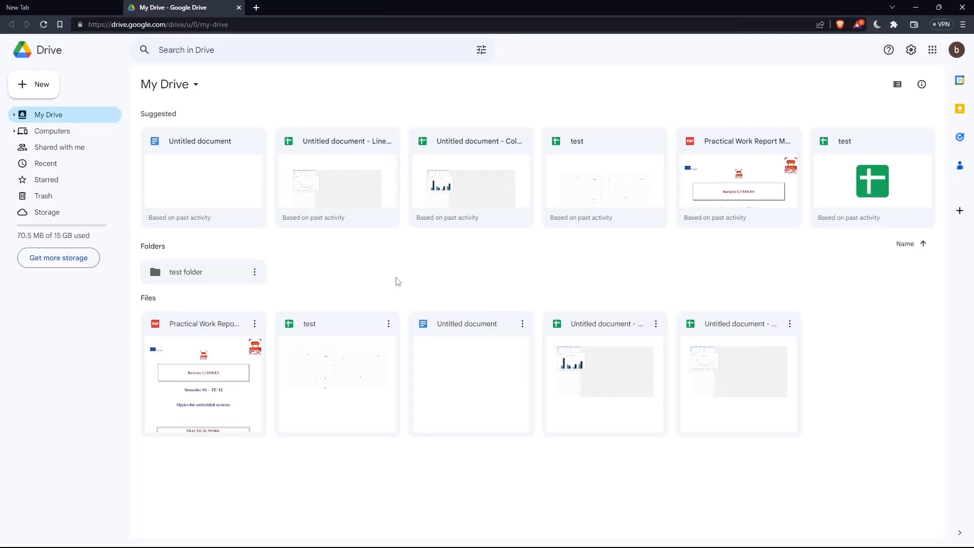
{"action": "mouse_move", "coordinate": [478, 313]}
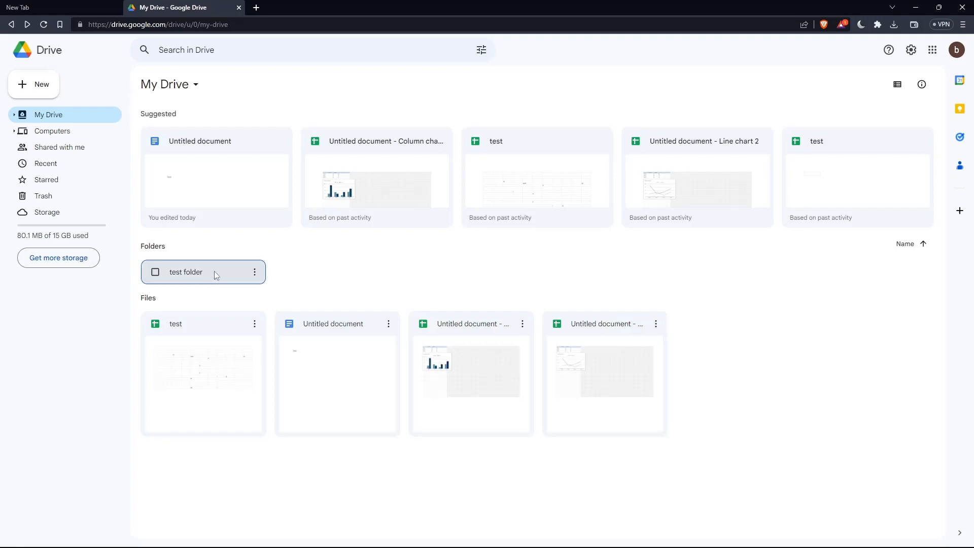
Step: Remove 'test folder' to the trash from its right-click menu in My Drive
{"action": "right_click", "coordinate": [187, 271]}
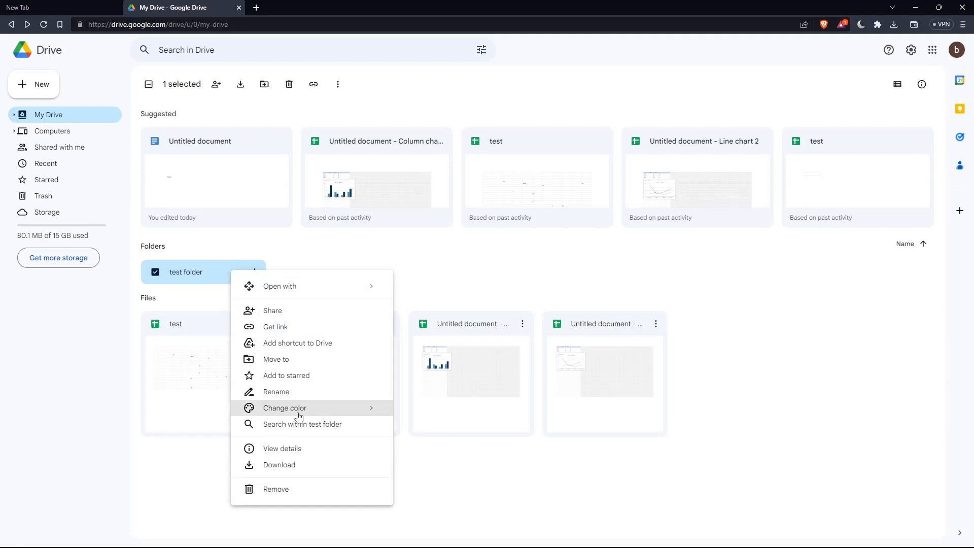
{"action": "left_click", "coordinate": [276, 489]}
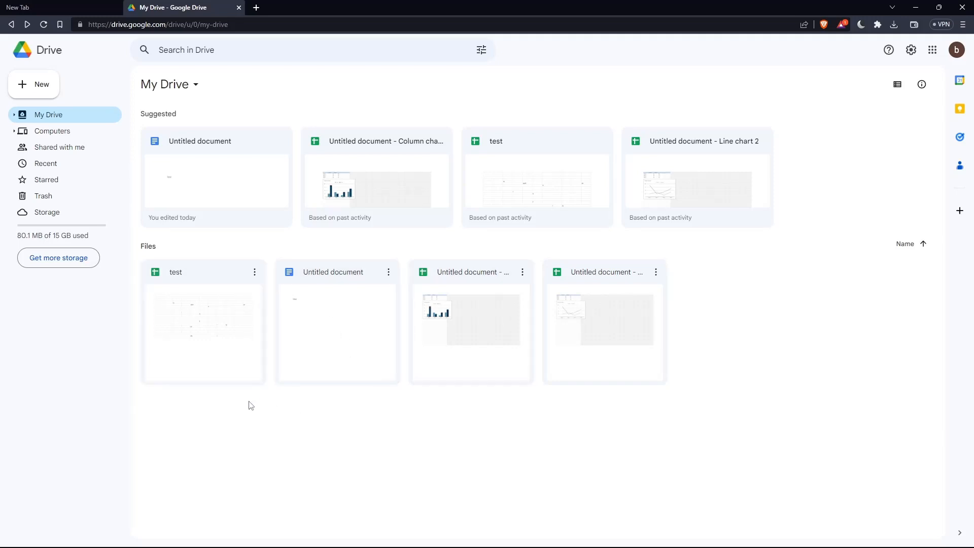
{"action": "mouse_move", "coordinate": [509, 420]}
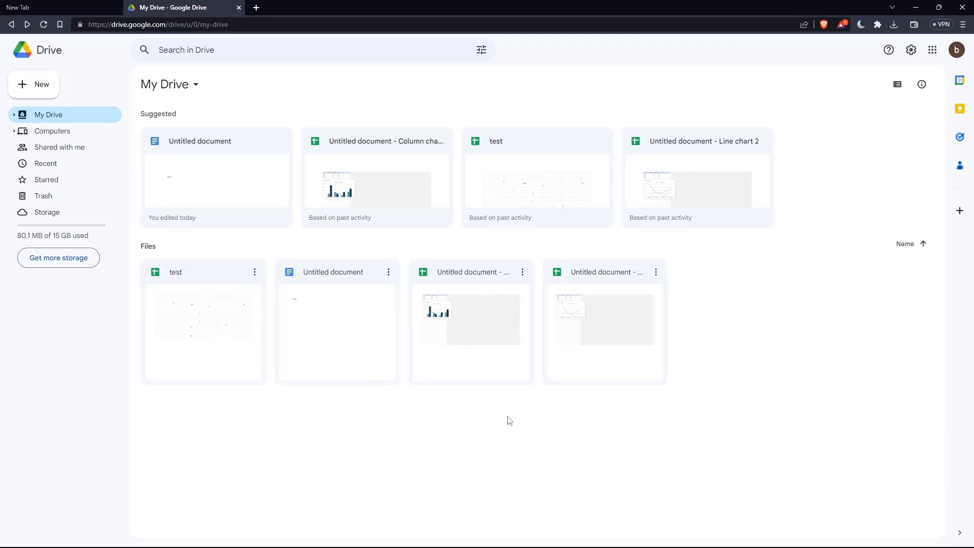
{"action": "mouse_move", "coordinate": [73, 198]}
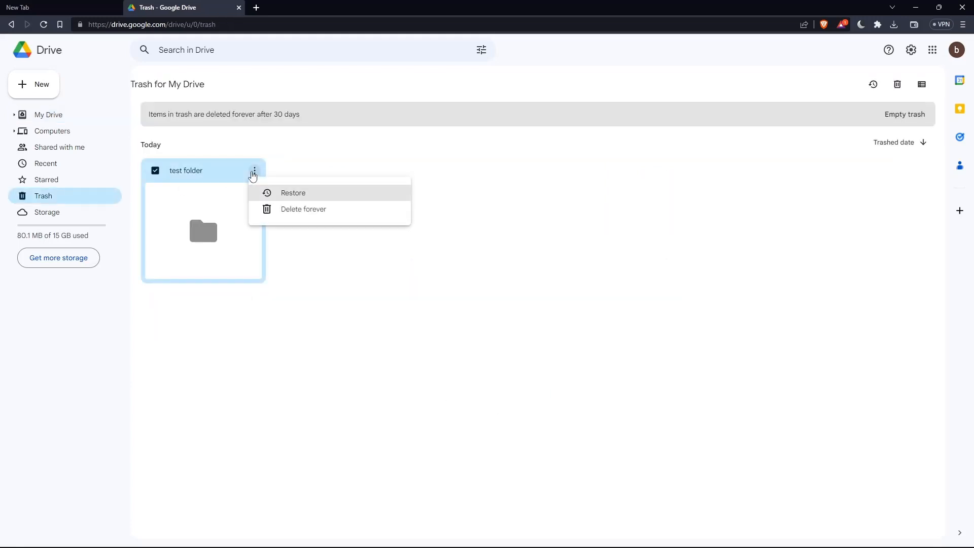
Step: Restore 'test folder' from Trash and return to My Drive where it reappears
{"action": "left_click", "coordinate": [292, 193]}
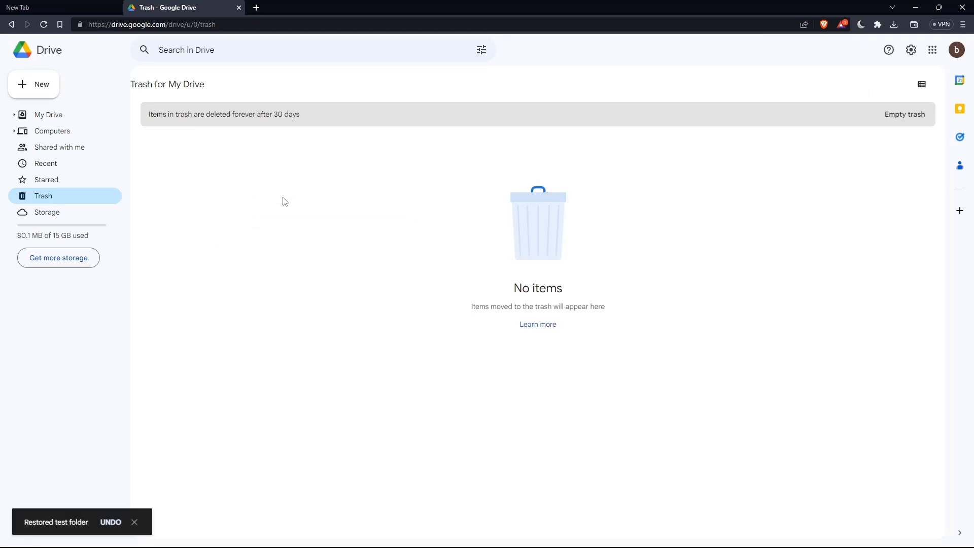
{"action": "left_click", "coordinate": [49, 114]}
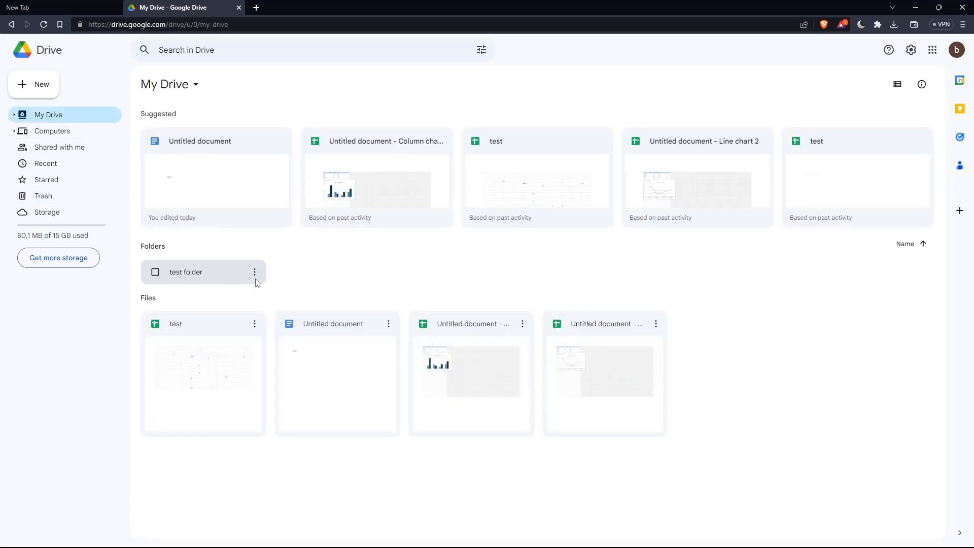